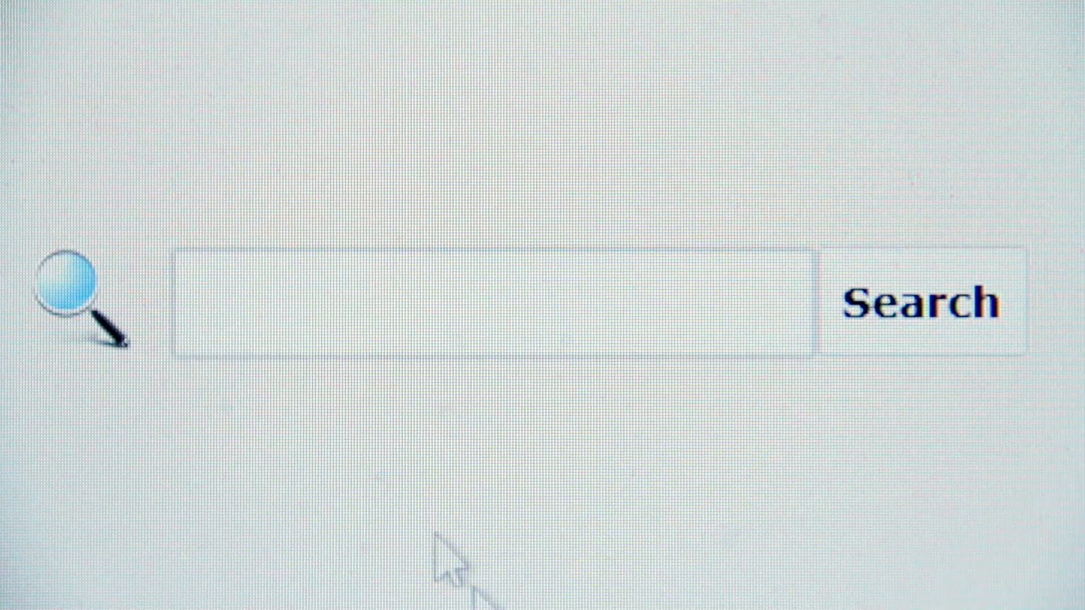
Step: Search the web for 'find job' from the browser search box
type("find")
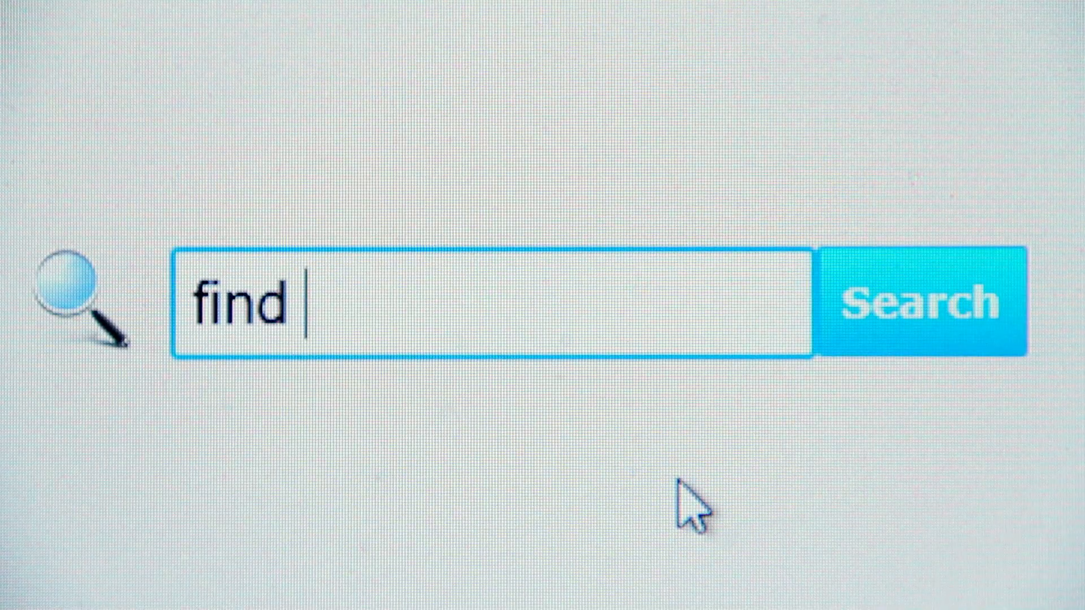
type("job")
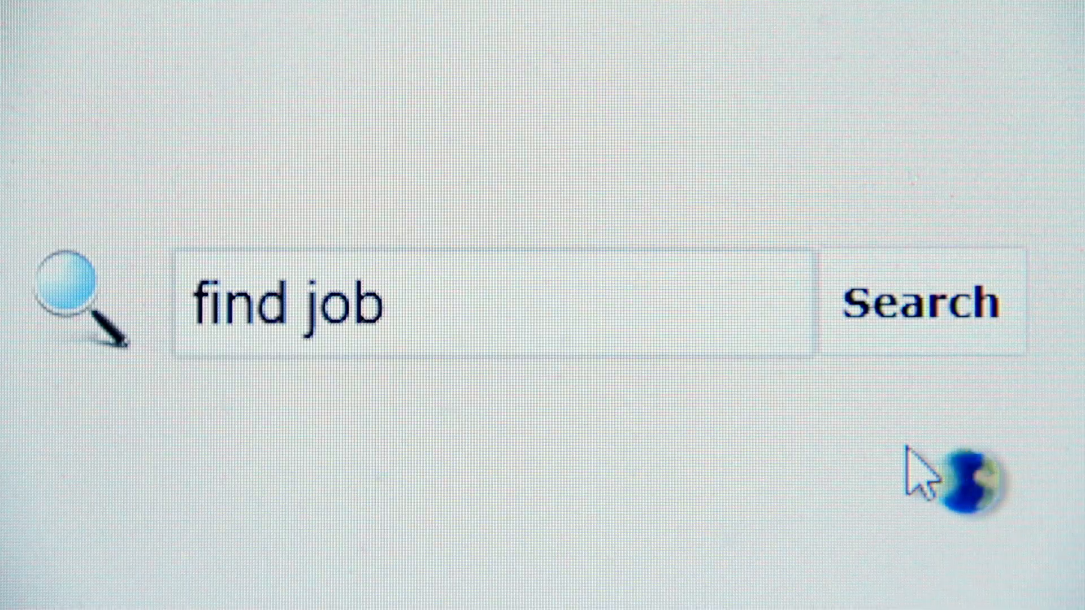
left_click(922, 303)
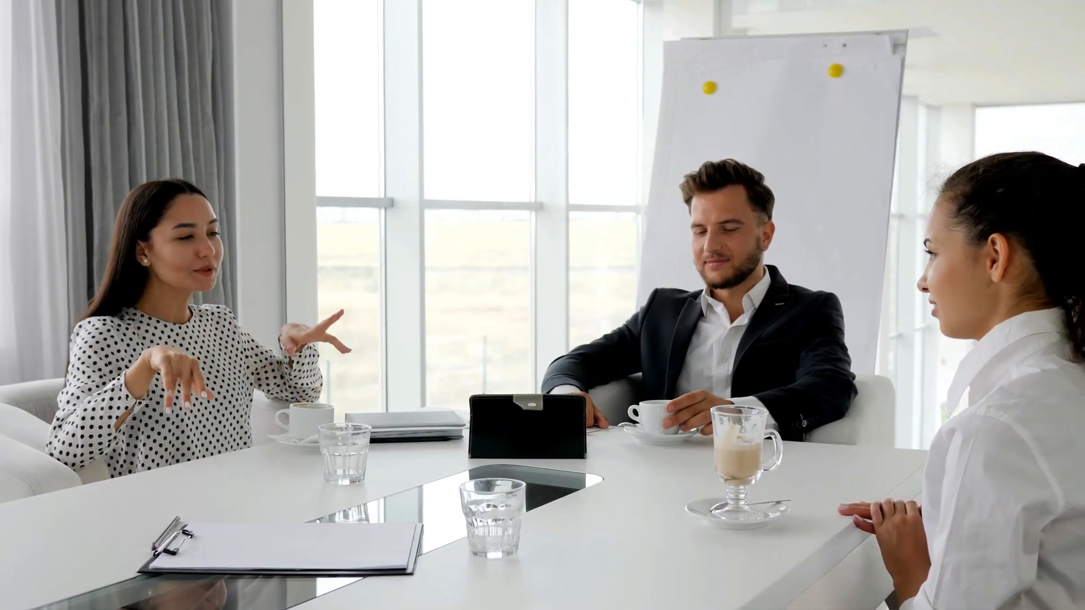